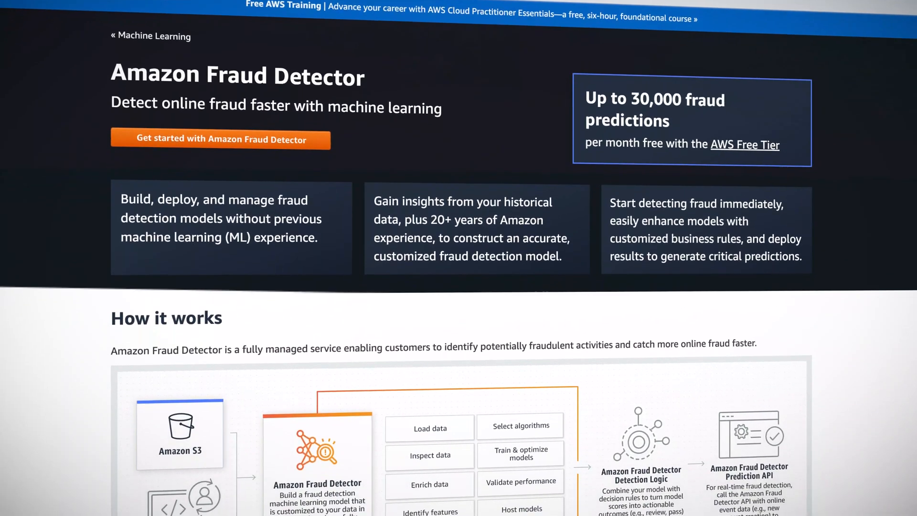
scroll(down, 3)
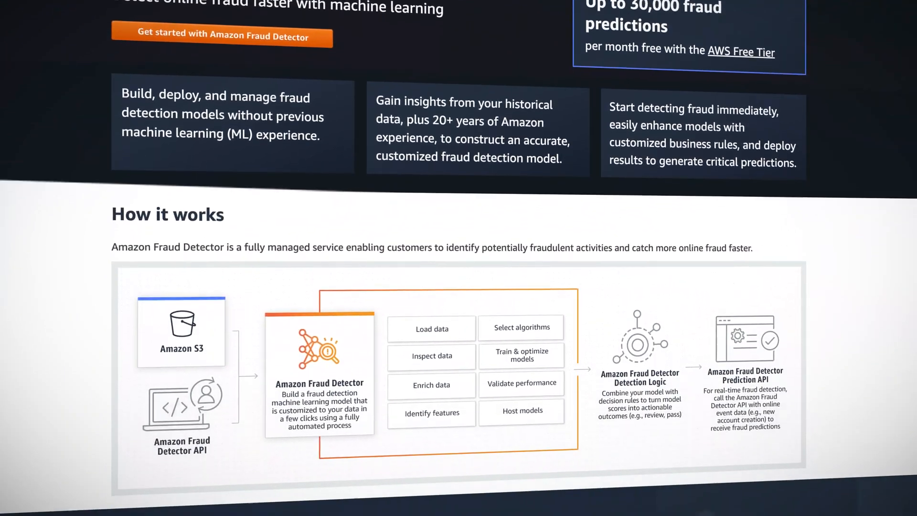
scroll(down, 3)
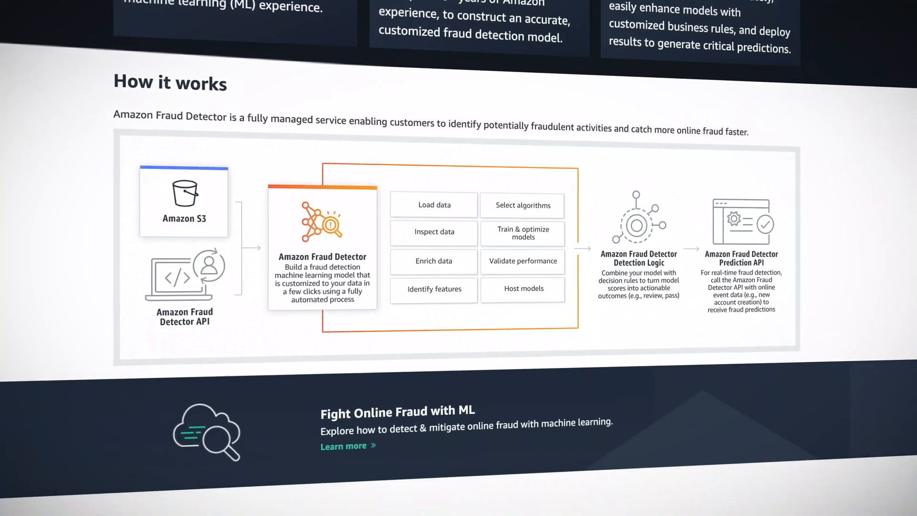
scroll(down, 3)
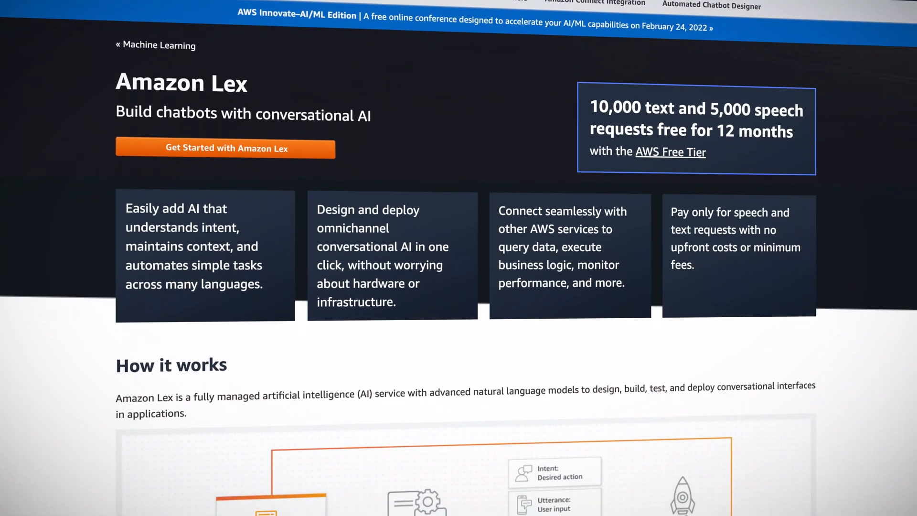
scroll(down, 3)
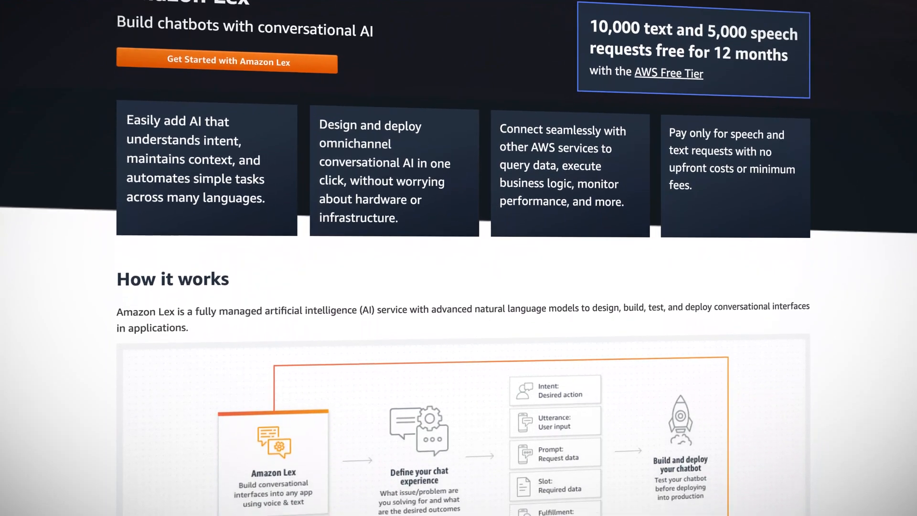
scroll(down, 3)
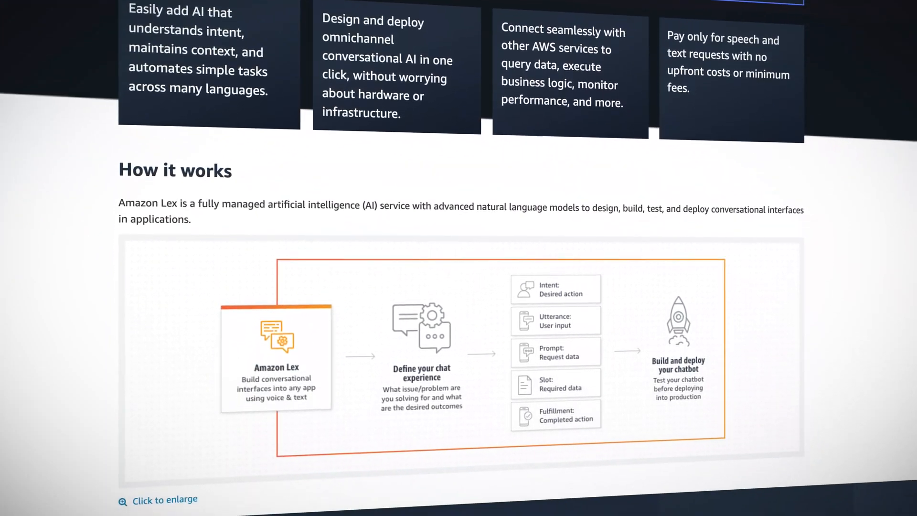
scroll(down, 3)
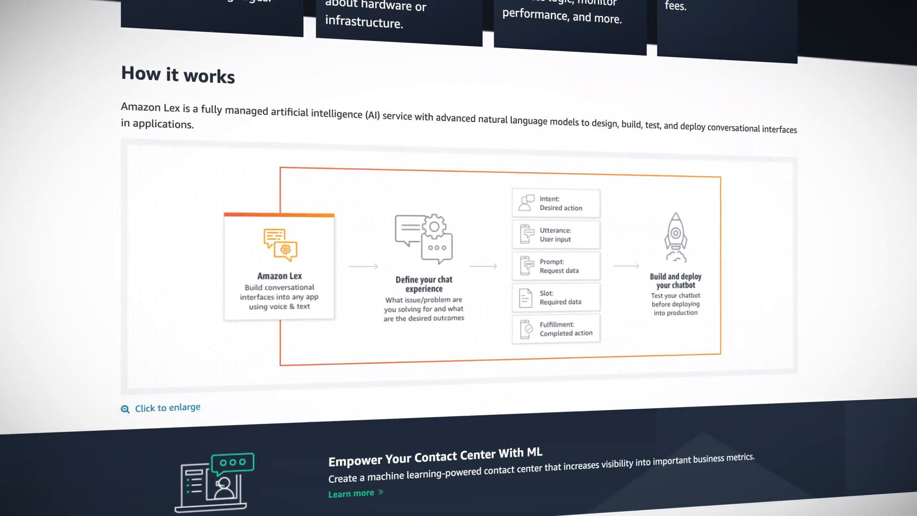
scroll(down, 3)
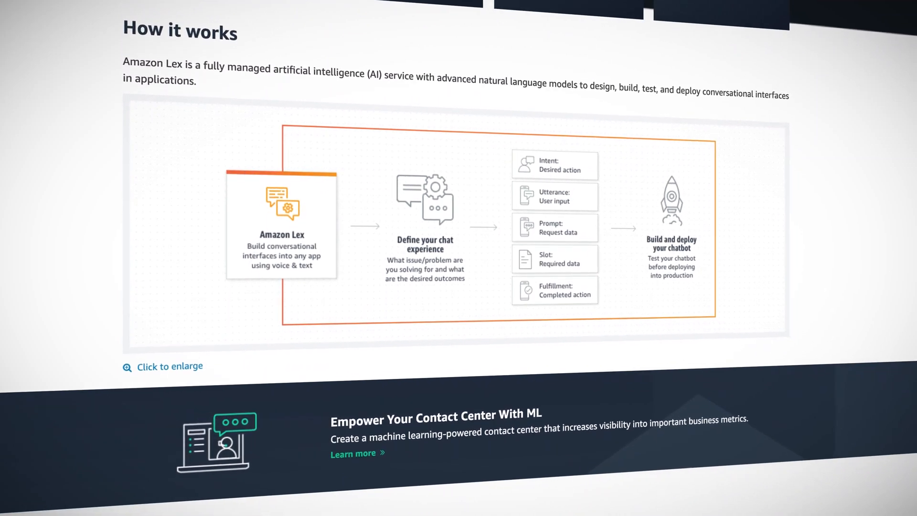